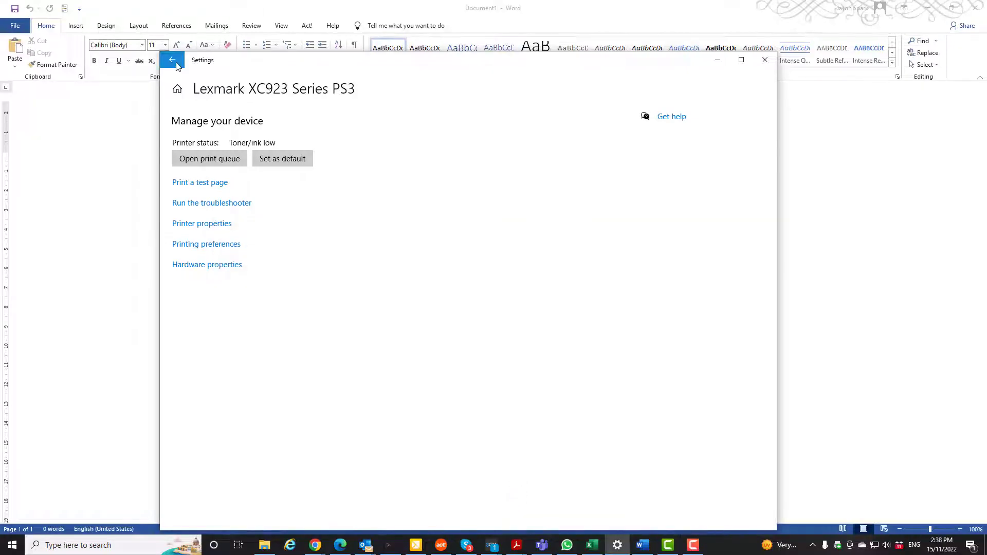
Return from the Lexmark XC923 device page to the Printers & scanners list.
{"action": "left_click", "coordinate": [172, 59]}
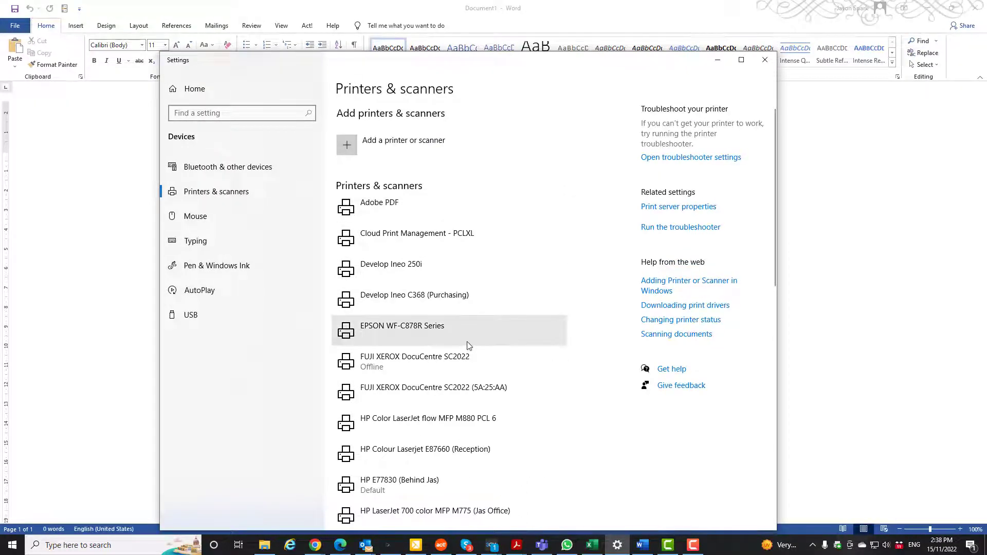
{"action": "mouse_move", "coordinate": [467, 342]}
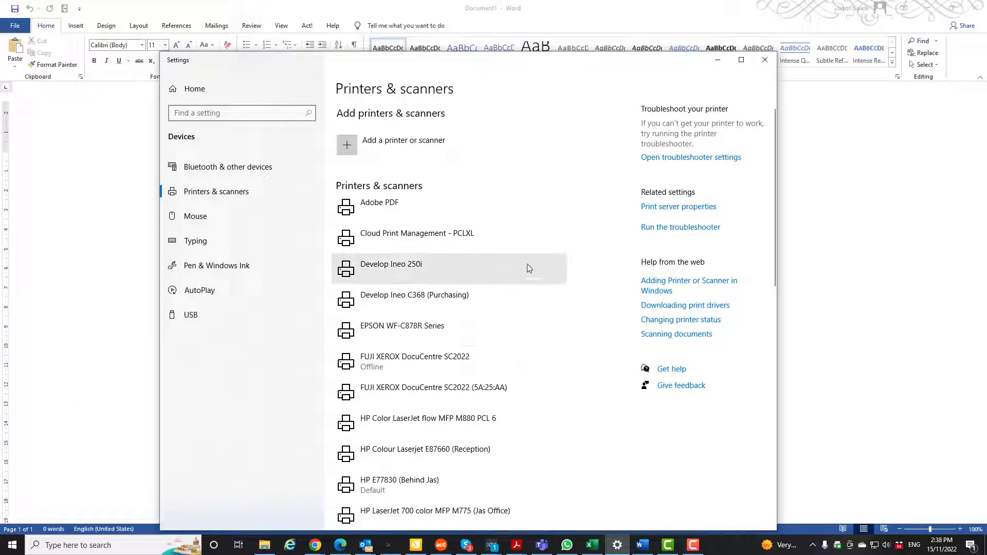
{"action": "mouse_move", "coordinate": [291, 387]}
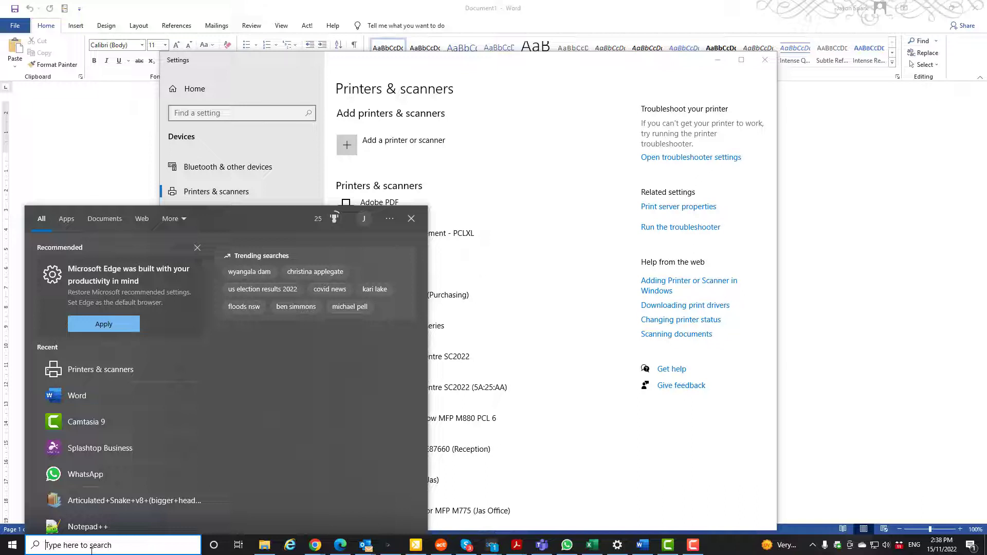
Open Printer properties for Lexmark XC923 Series PS3 via its Manage page.
{"action": "type", "text": "pri"}
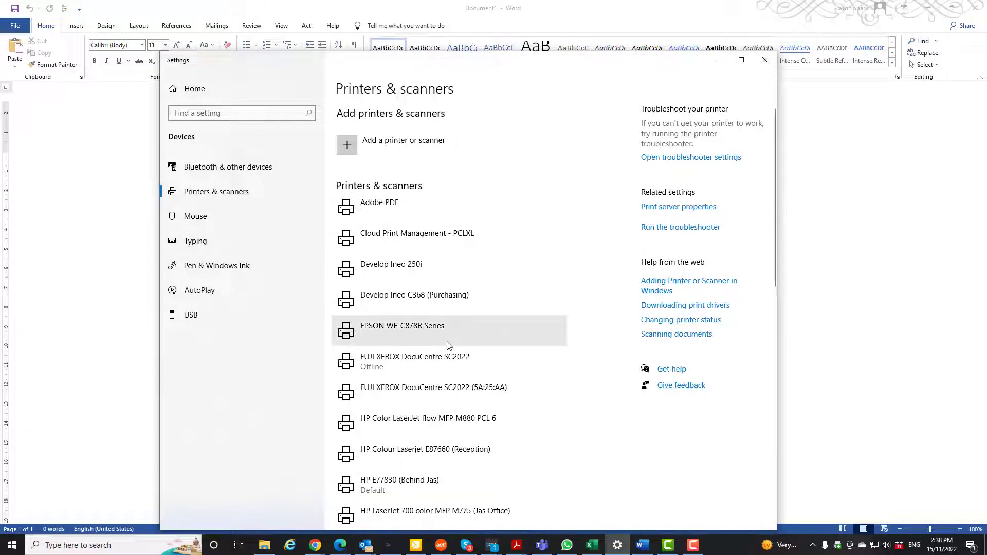
{"action": "scroll", "scroll_direction": "down", "scroll_amount": 3}
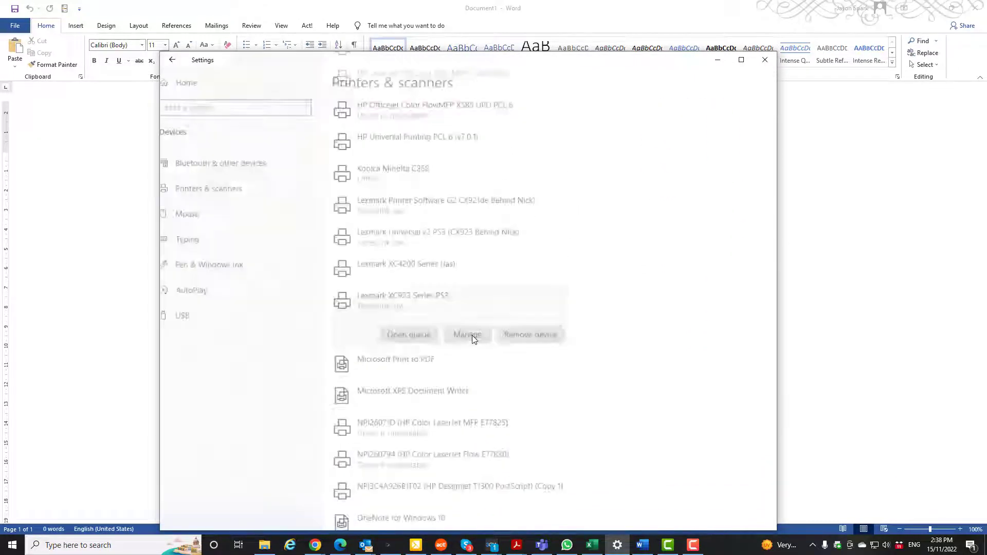
{"action": "left_click", "coordinate": [467, 334]}
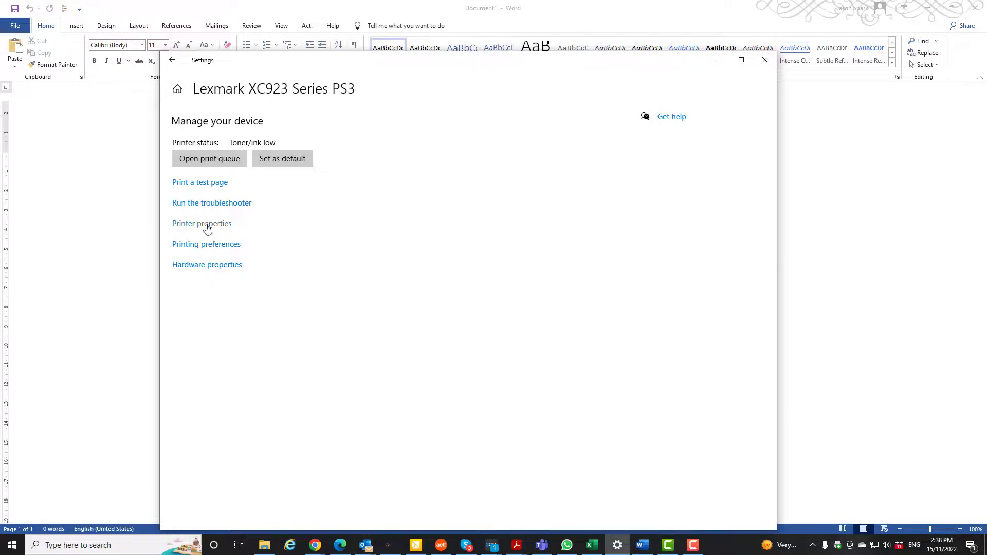
{"action": "left_click", "coordinate": [201, 223]}
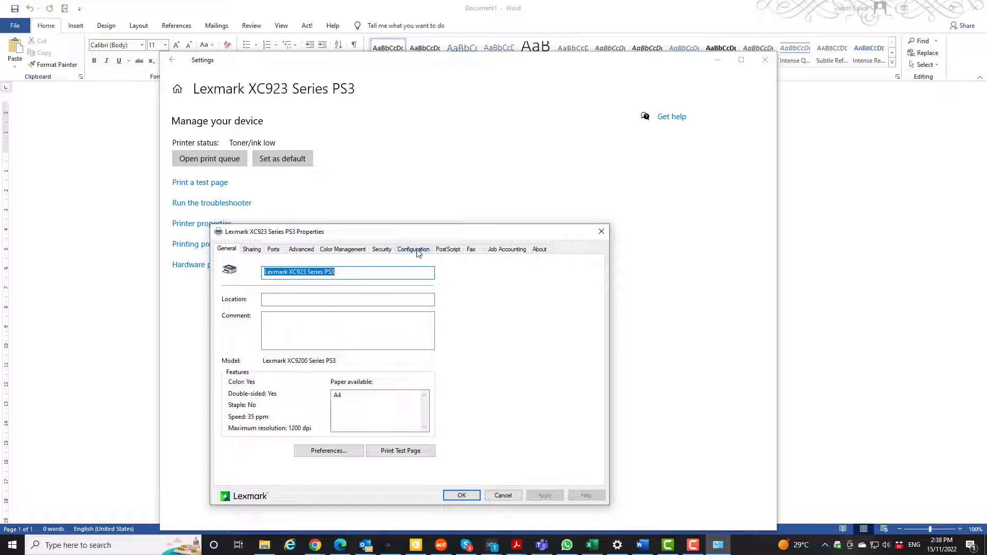
Open Edit Form to Tray Assignment from the Configuration tab.
{"action": "left_click", "coordinate": [412, 248]}
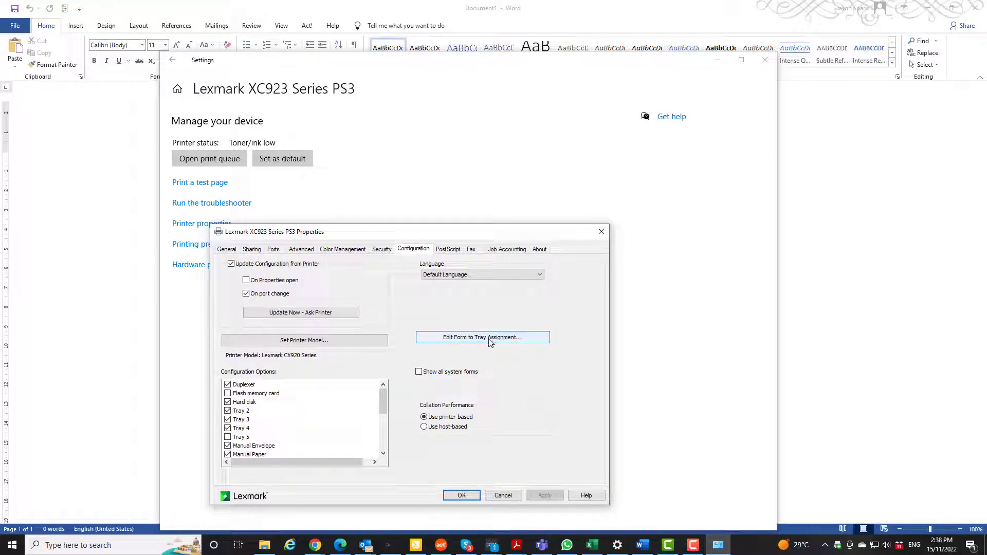
{"action": "left_click", "coordinate": [482, 337]}
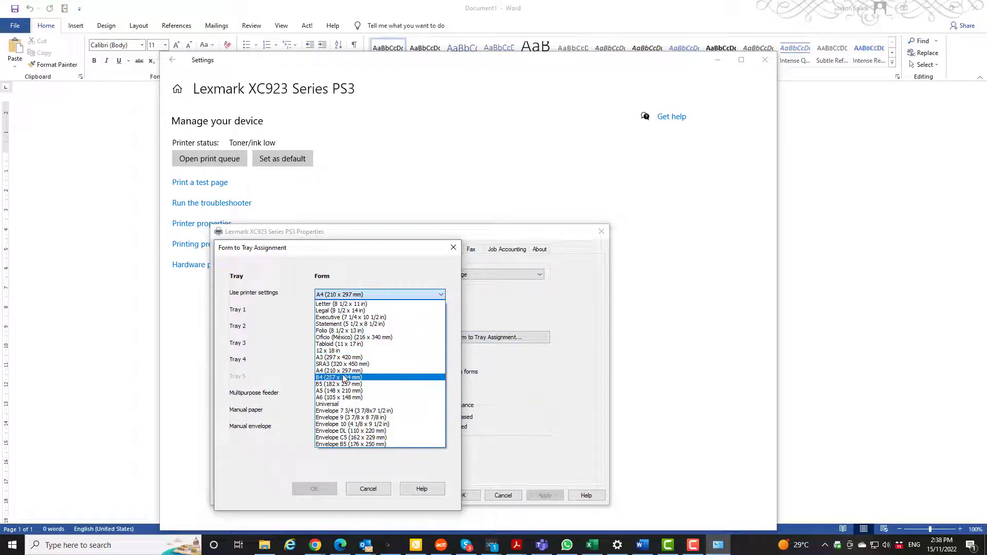
Set Trays 1–3, multipurpose feeder and manual paper to A4, Tray 4 to A3, and confirm.
{"action": "left_click", "coordinate": [338, 371]}
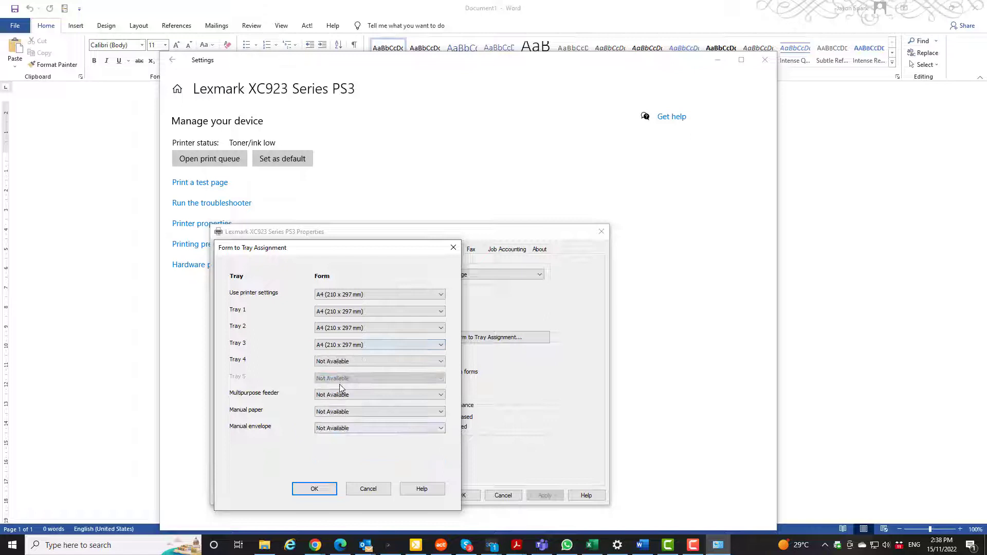
{"action": "left_click", "coordinate": [379, 361]}
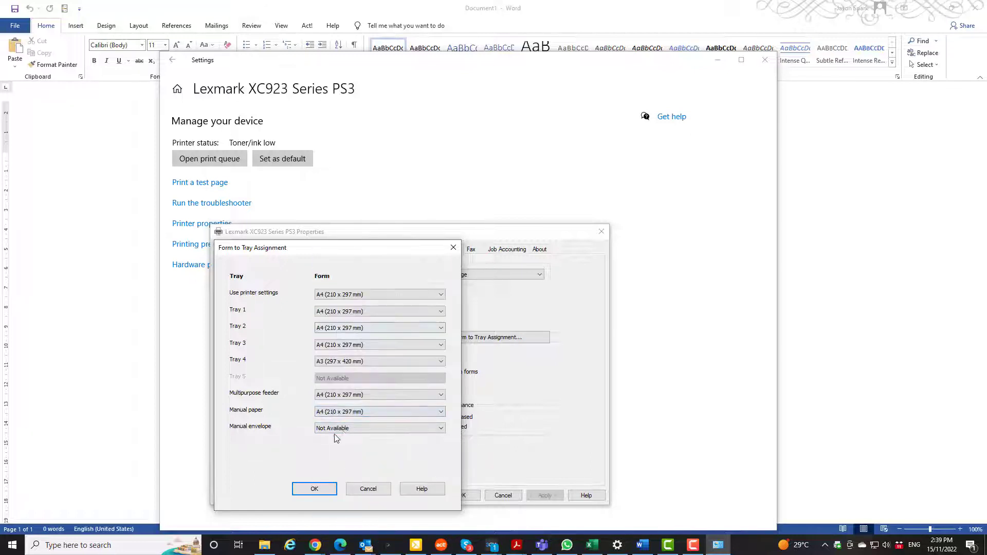
{"action": "left_click", "coordinate": [379, 428]}
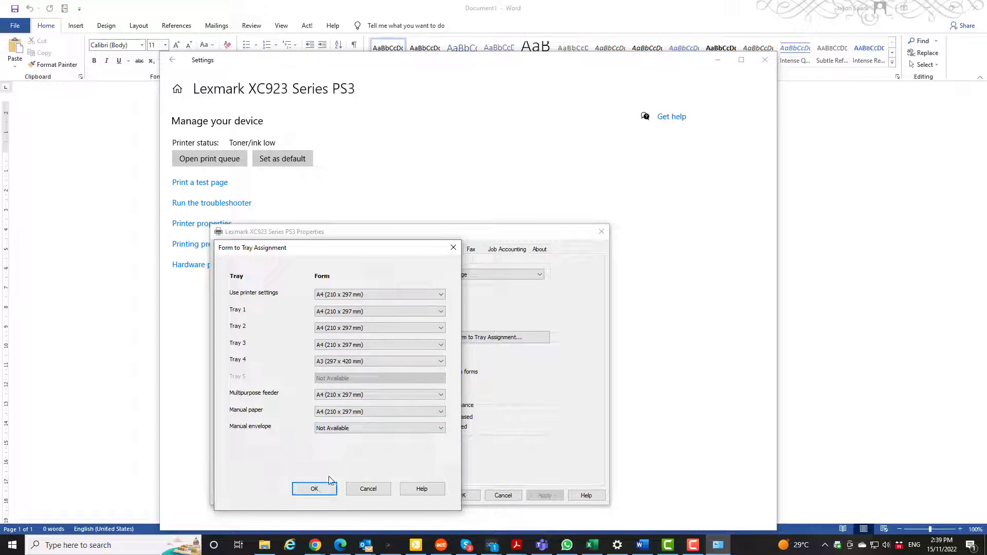
{"action": "left_click", "coordinate": [314, 489]}
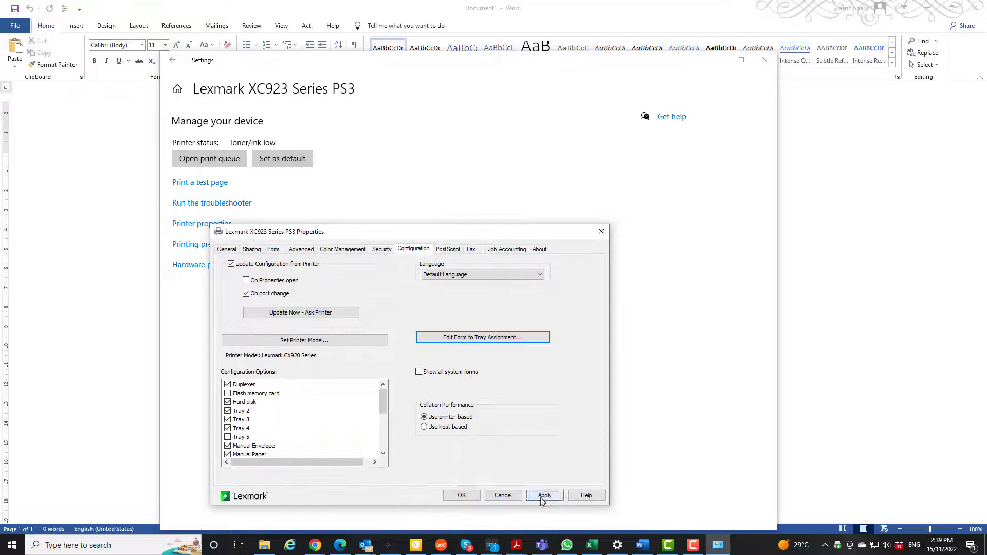
Apply the tray assignments and verify the General tab lists A4 and A3 as available paper.
{"action": "left_click", "coordinate": [226, 248]}
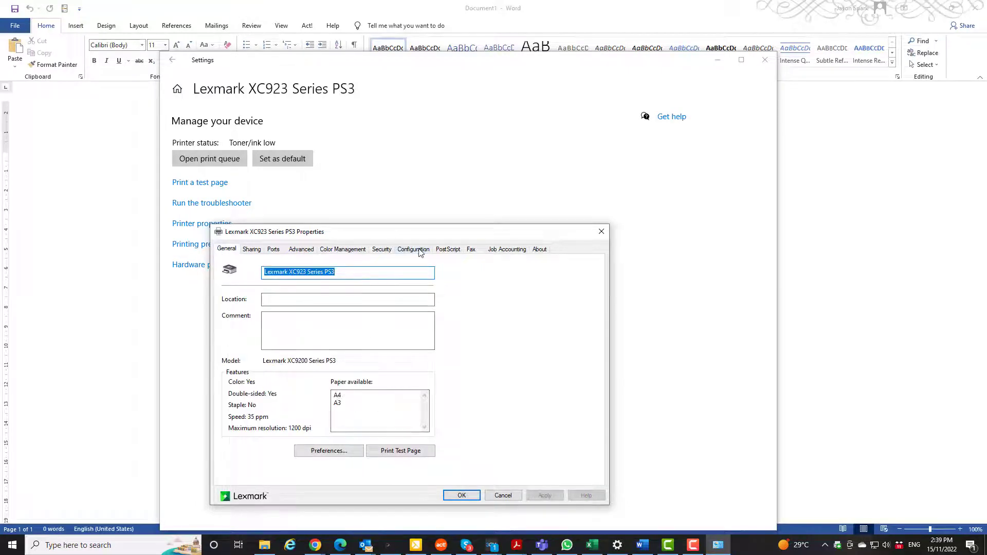
{"action": "left_click", "coordinate": [413, 249]}
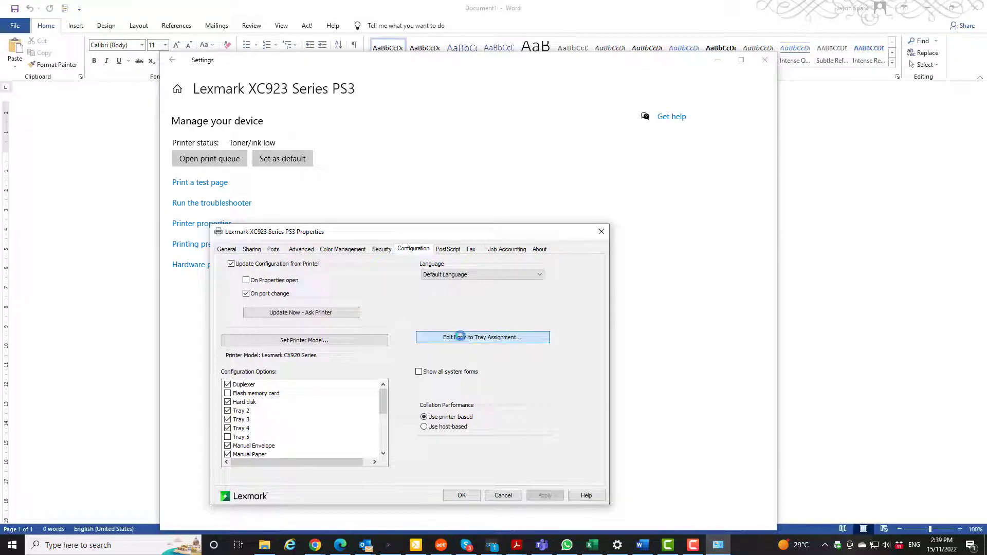
{"action": "left_click", "coordinate": [481, 337]}
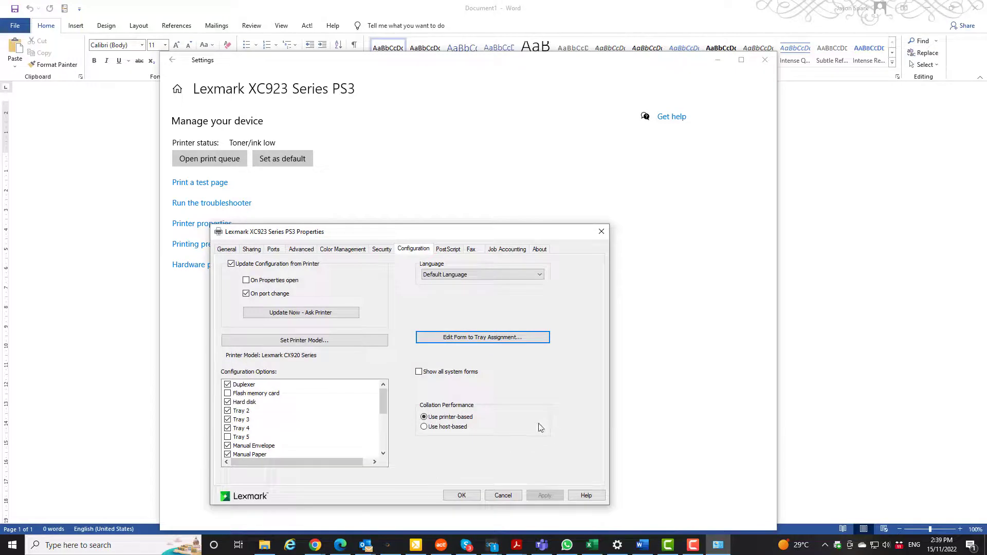
{"action": "mouse_move", "coordinate": [407, 267]}
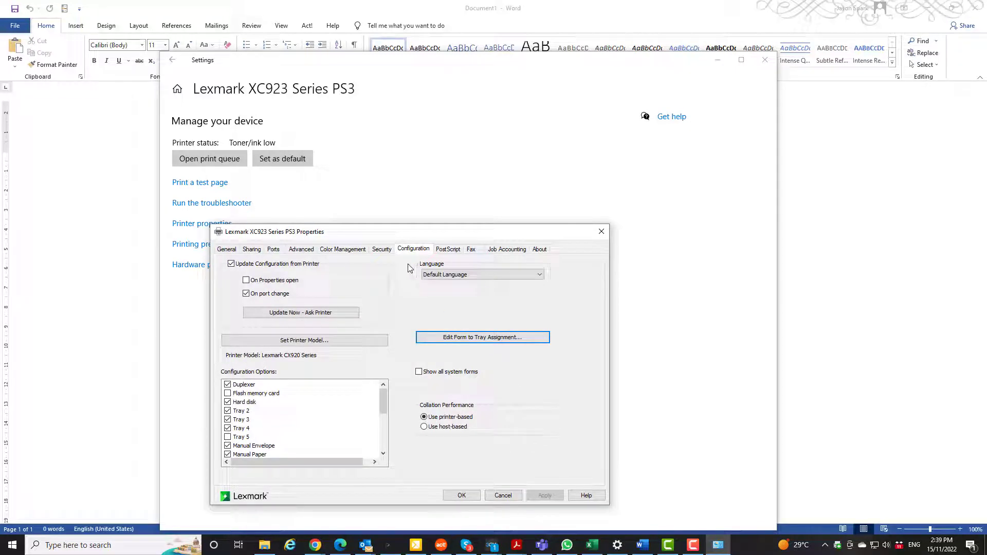
{"action": "mouse_move", "coordinate": [396, 285]}
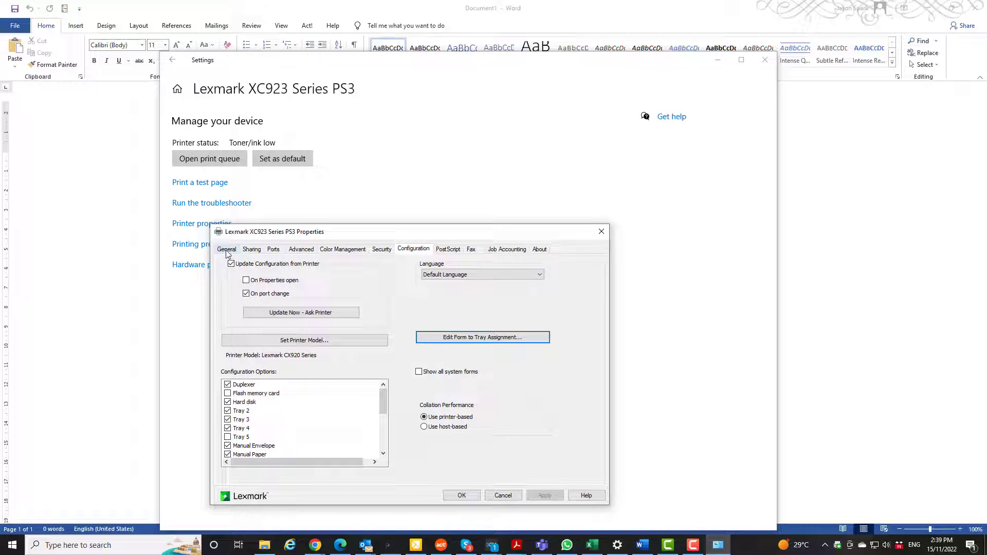
{"action": "left_click", "coordinate": [226, 249]}
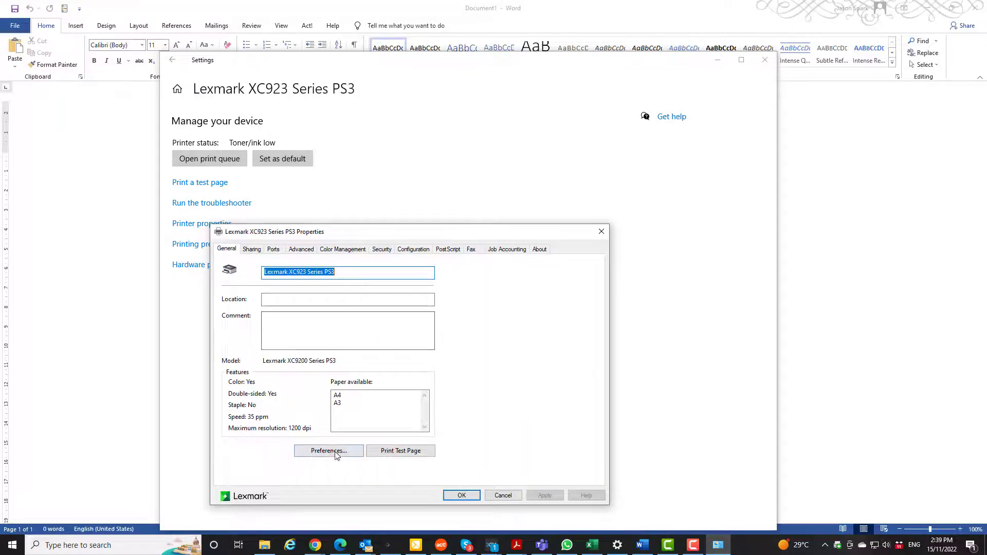
Choose A4 (210 x 297 mm) as paper size on the Paper/Finishing tab of Printing Preferences.
{"action": "left_click", "coordinate": [328, 450]}
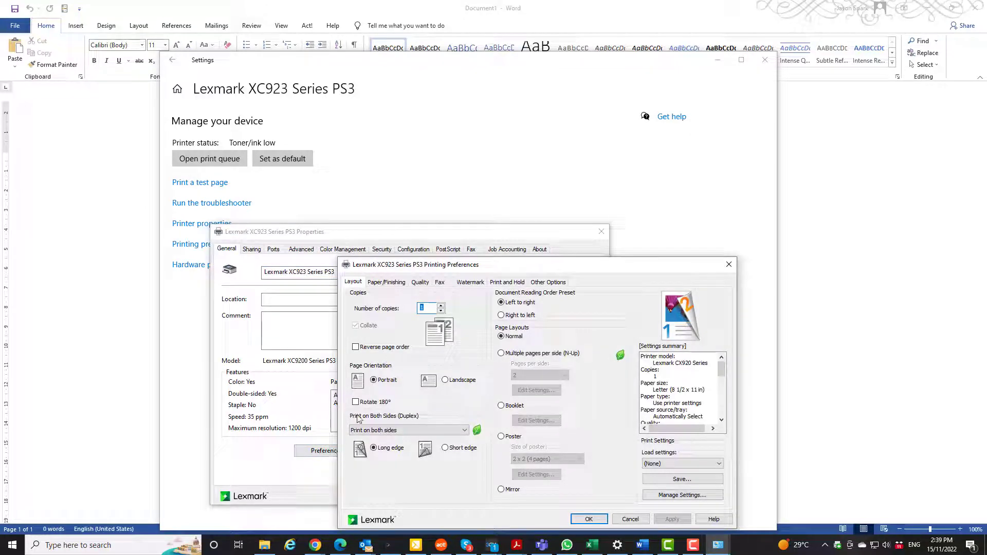
{"action": "left_click", "coordinate": [386, 283]}
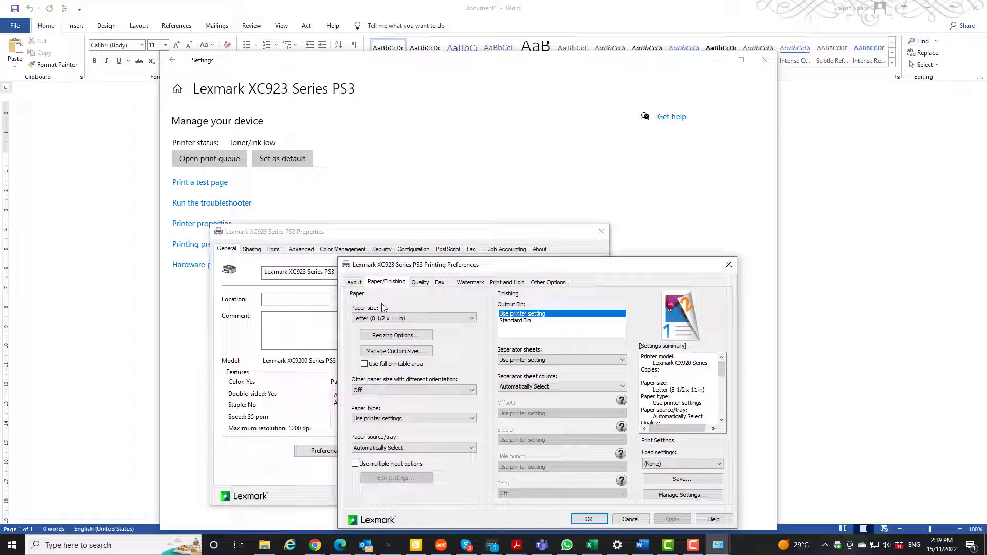
{"action": "left_click", "coordinate": [413, 318]}
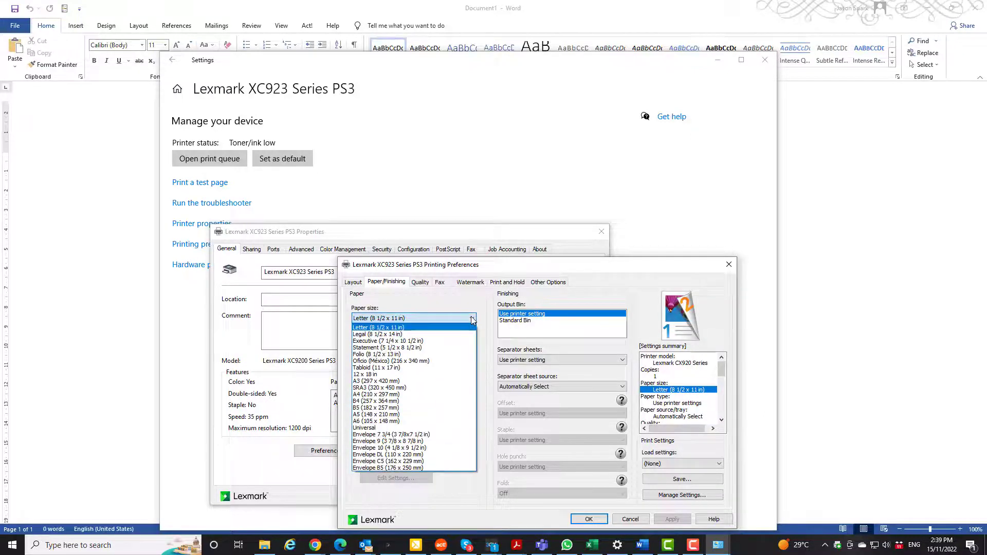
{"action": "left_click", "coordinate": [375, 394]}
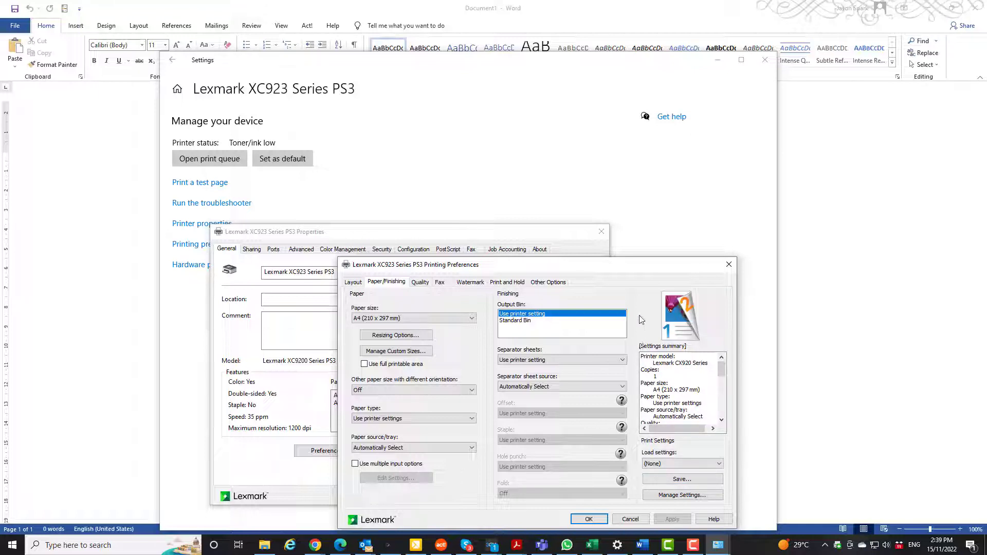
{"action": "mouse_move", "coordinate": [638, 309]}
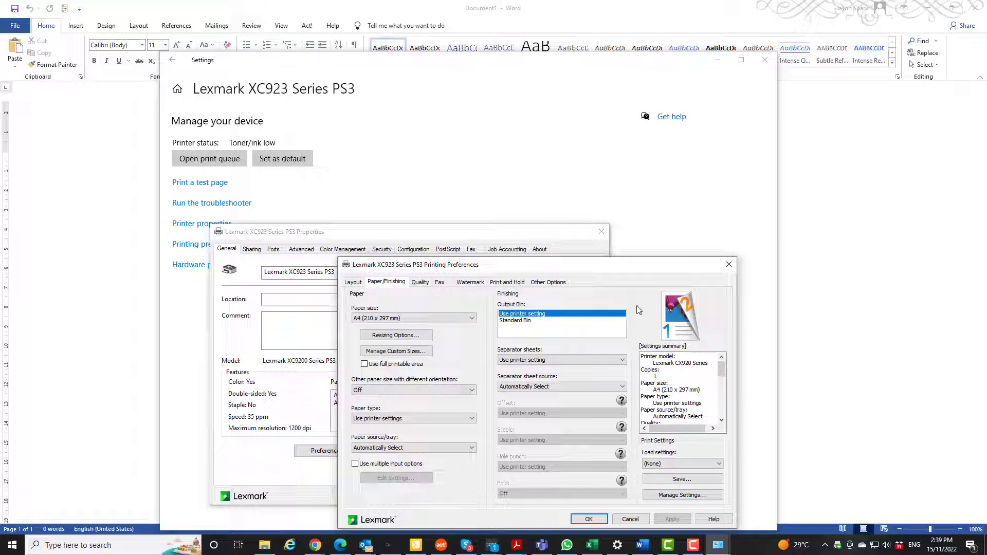
{"action": "mouse_move", "coordinate": [631, 294]}
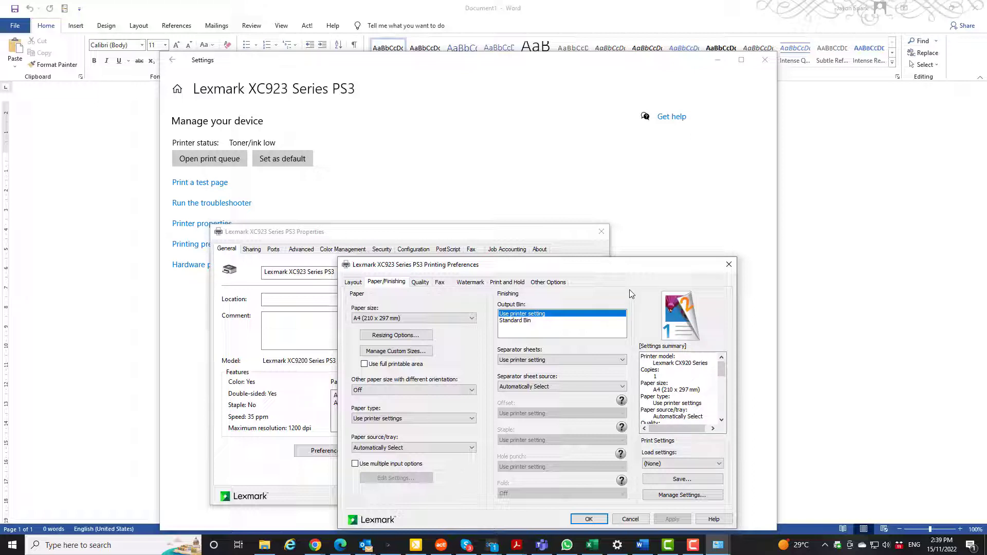